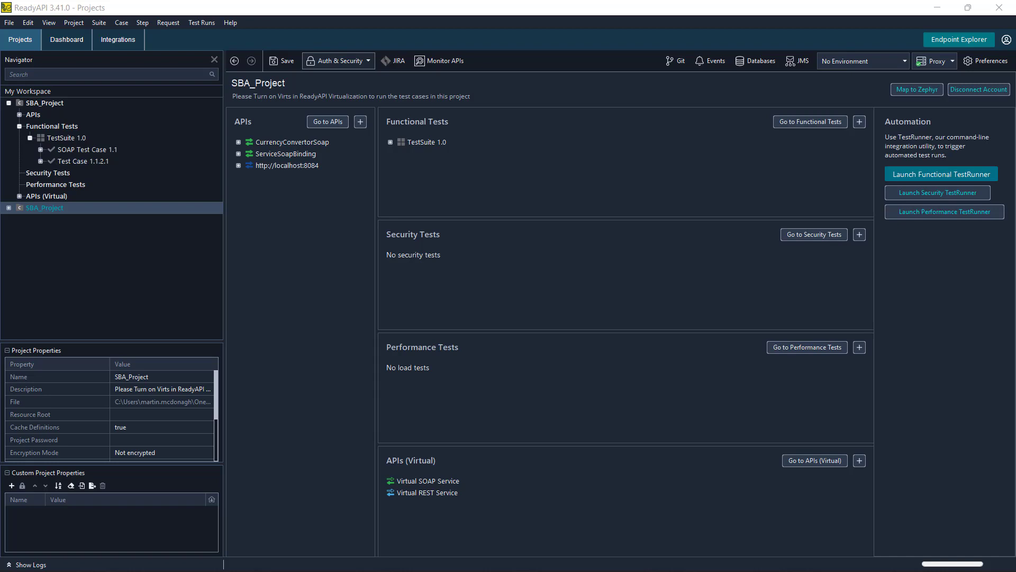
Step: Expand the second SBA_Project node to show Test Case 1.1.3 under TestSuite 1.0
click(44, 114)
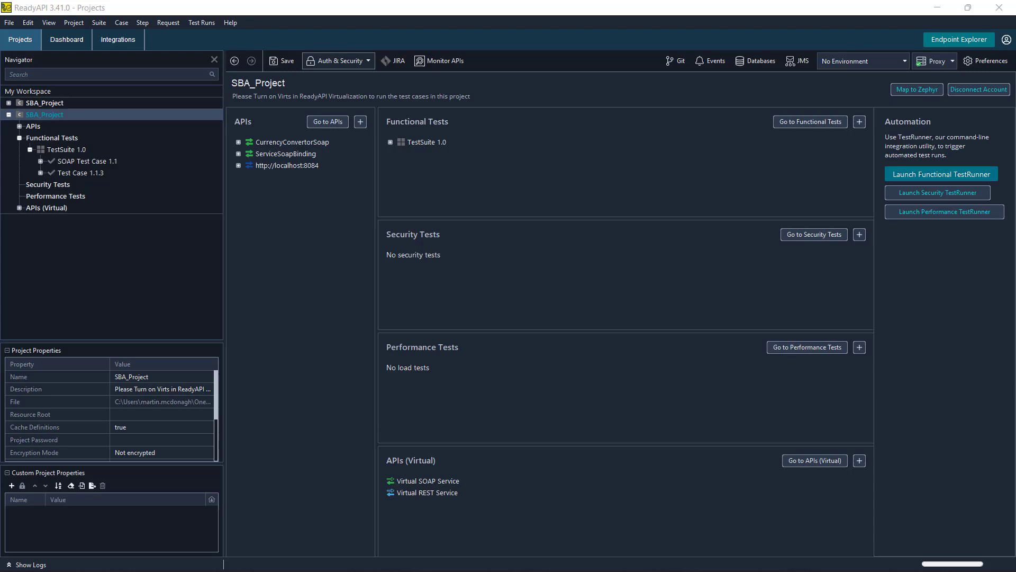
Step: Commit the listed 'test case updated - tester 2' changes via Git > Commit and acknowledge the success notice
click(674, 60)
text(test case updated - tester 2)
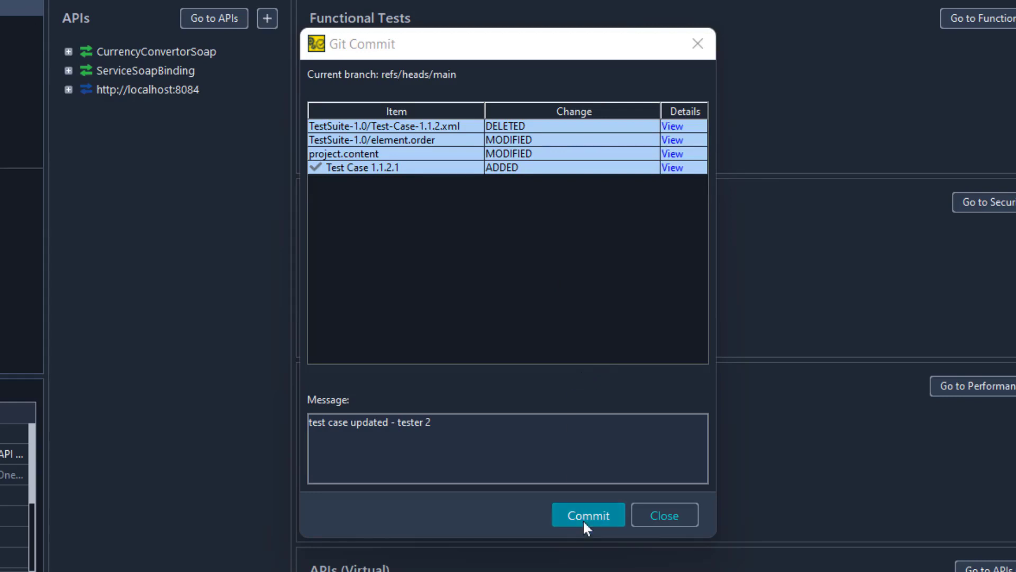
click(588, 515)
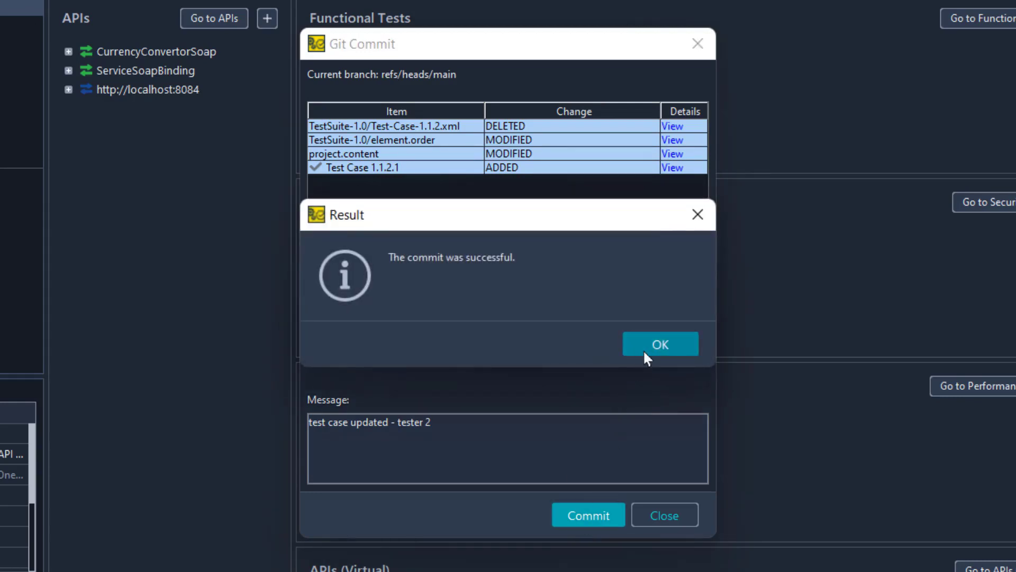
click(660, 343)
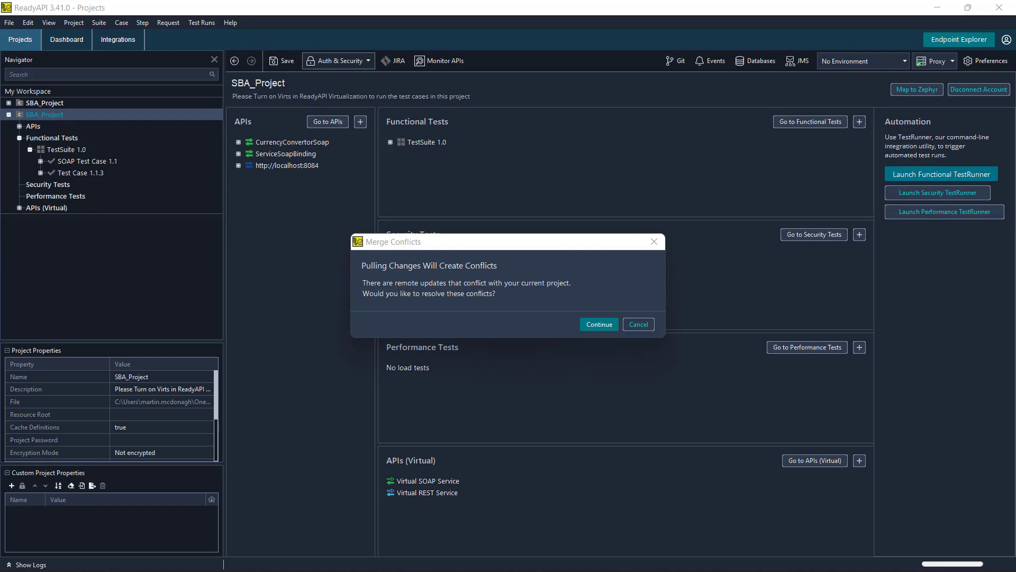
Step: Continue past the pull's Merge Conflicts warning into the SBA_Project conflict comparison
click(597, 324)
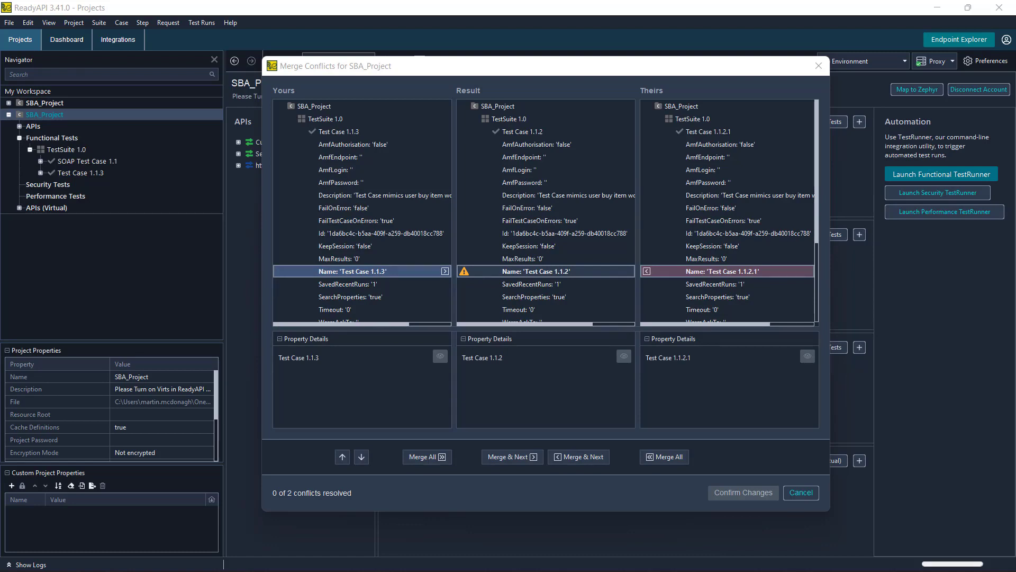
Step: Keep your Test Case 1.1.3 name and raw content from Yours, then confirm the merged changes
click(511, 456)
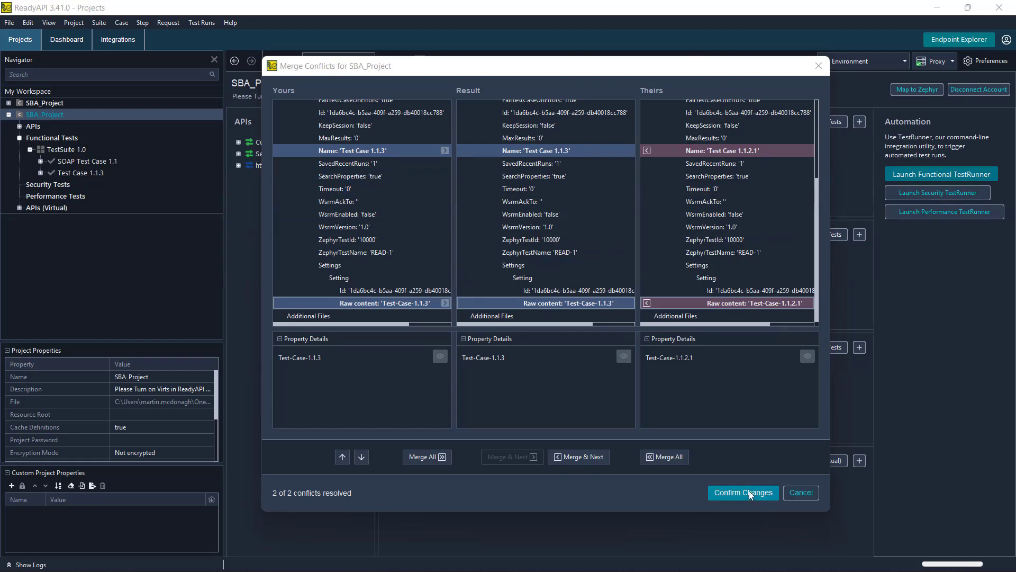
click(742, 492)
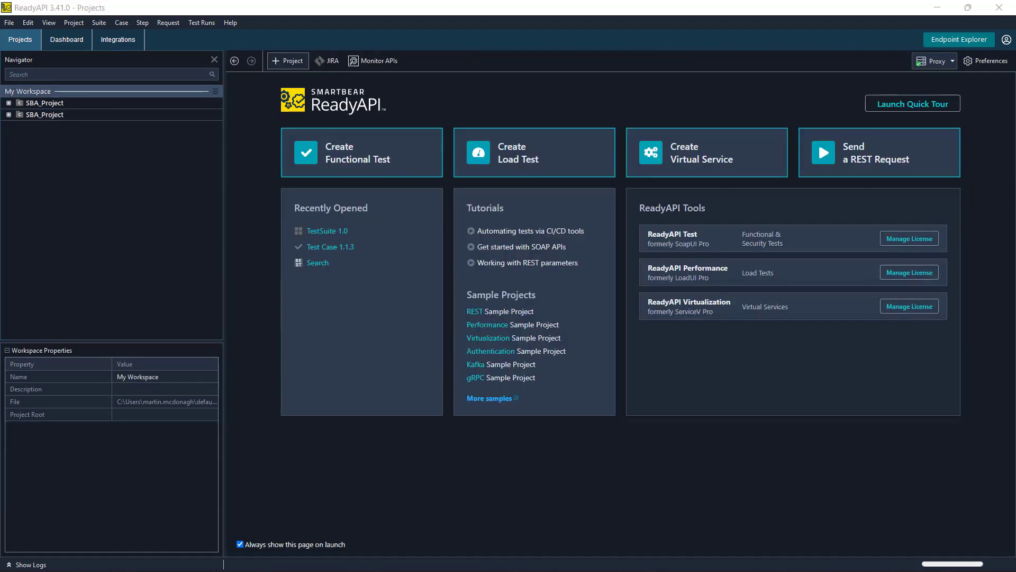